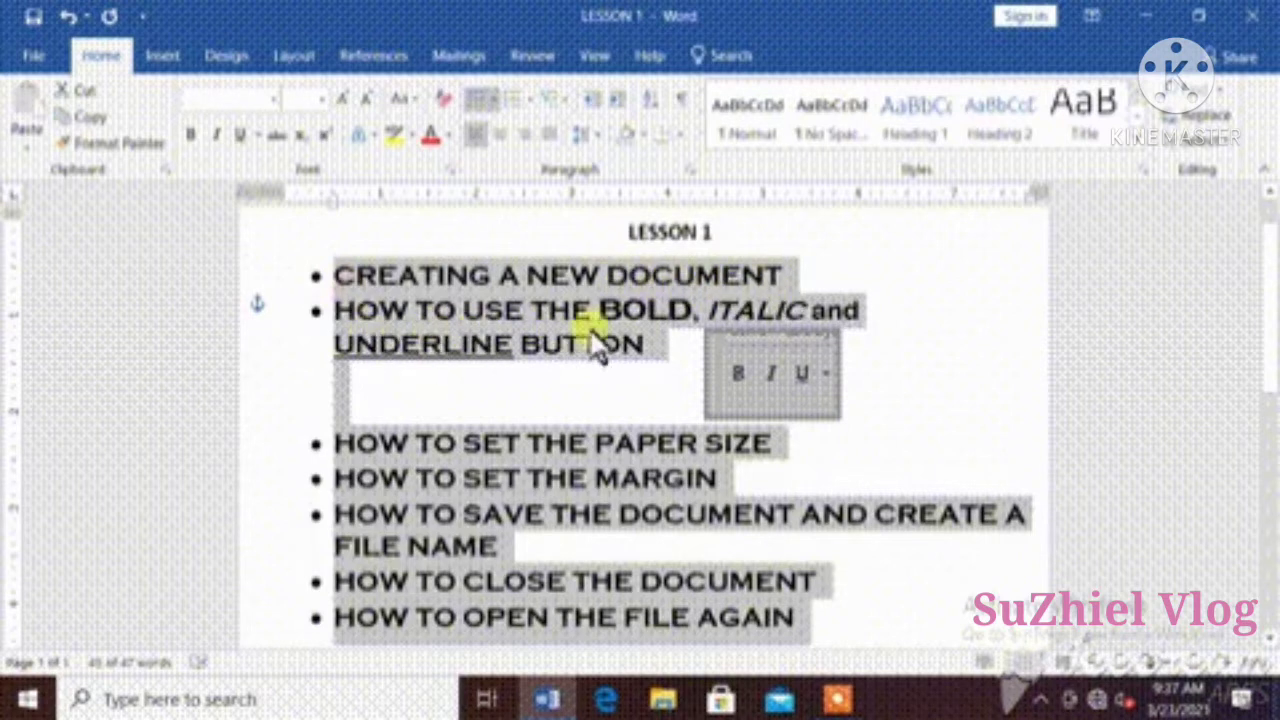
{"action": "mouse_move", "coordinate": [580, 452]}
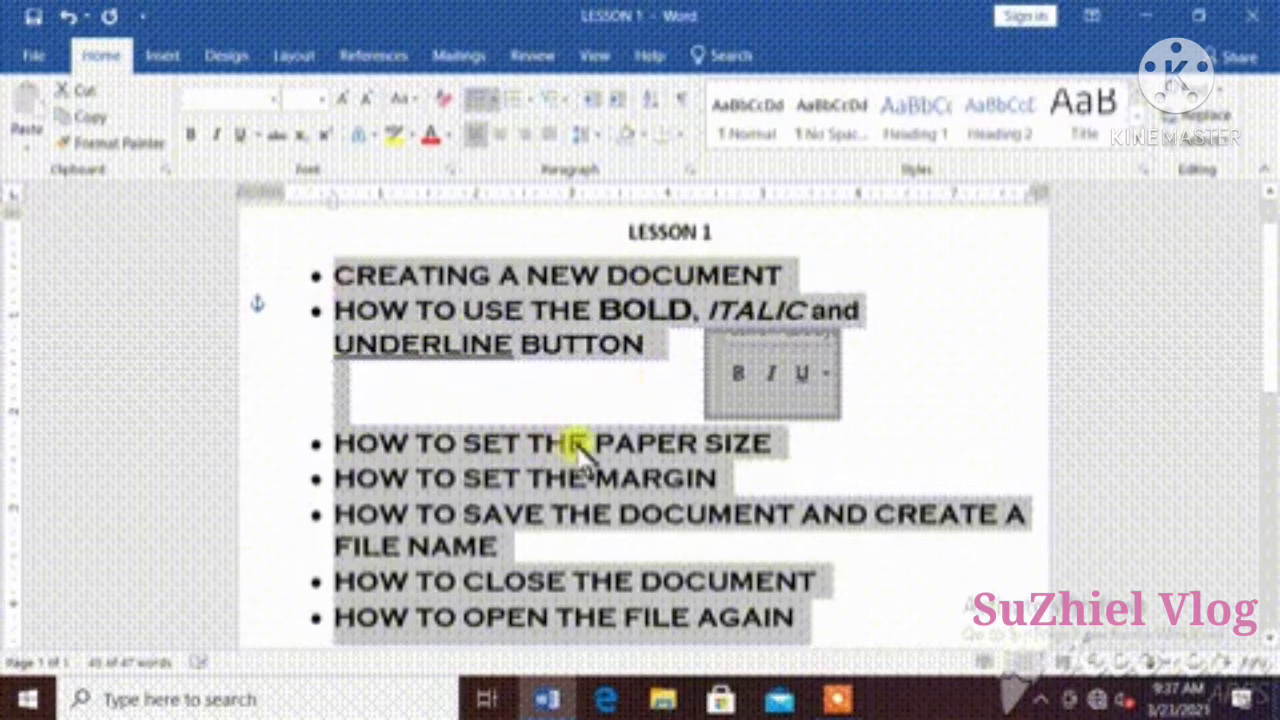
{"action": "mouse_move", "coordinate": [470, 490]}
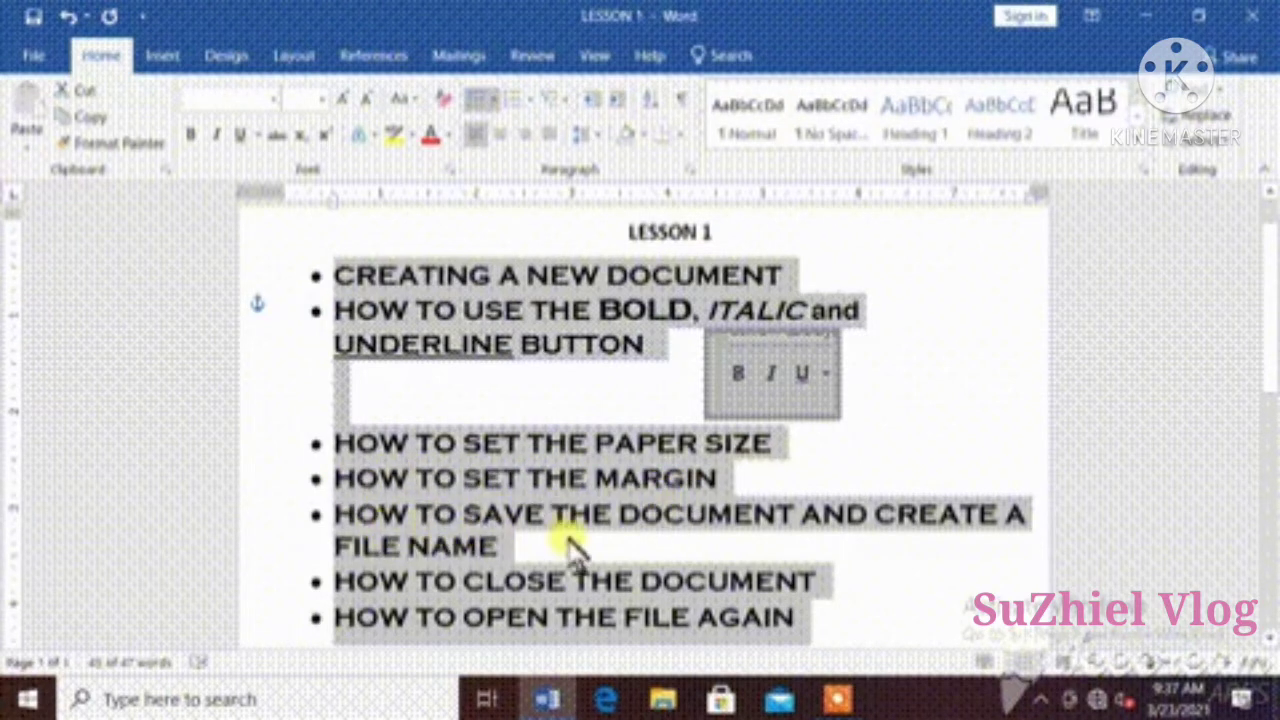
{"action": "mouse_move", "coordinate": [576, 624]}
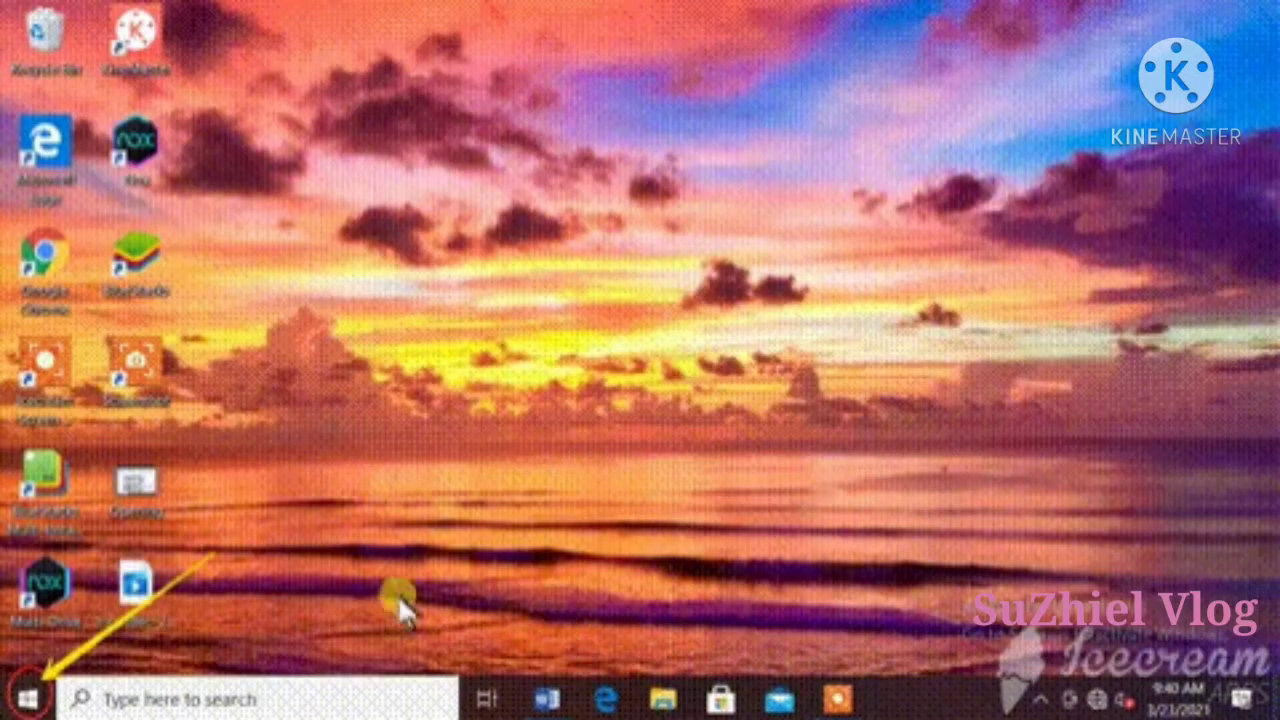
{"action": "mouse_move", "coordinate": [24, 692]}
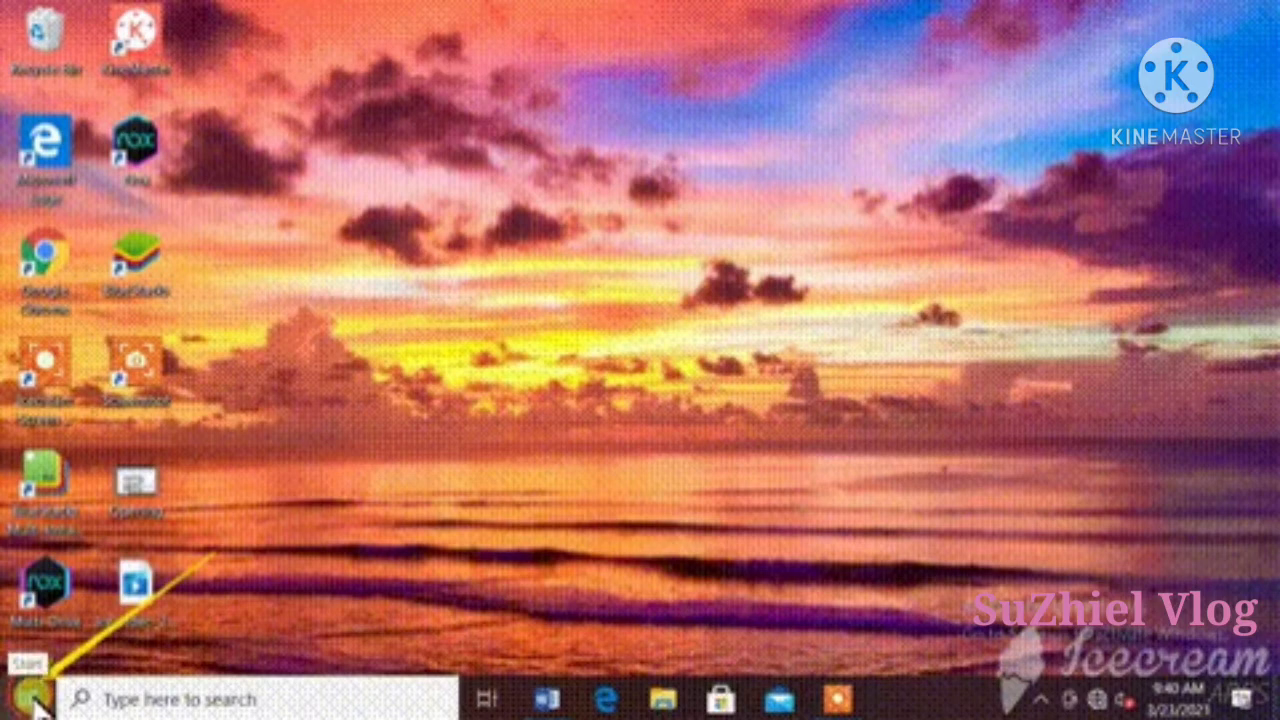
Step: Browse the Start menu's full app list down to the Office programs to find Word
{"action": "left_click", "coordinate": [26, 698]}
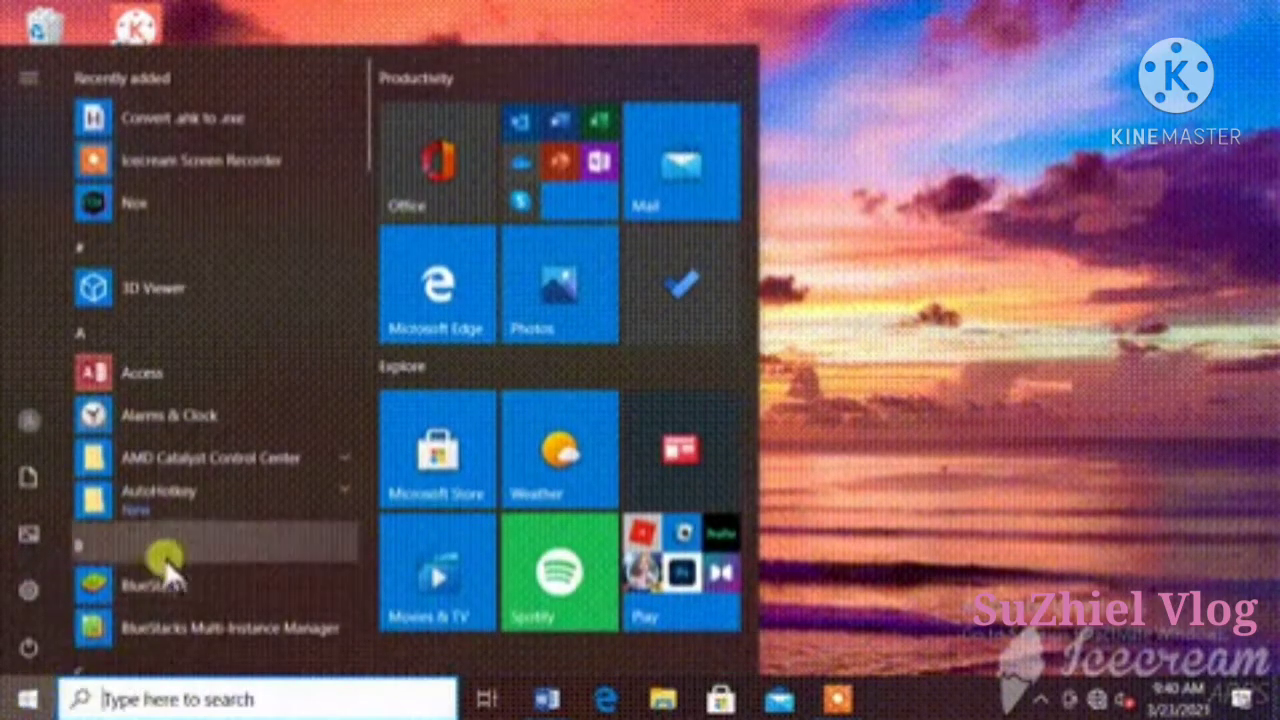
{"action": "scroll", "scroll_direction": "down", "scroll_amount": 3}
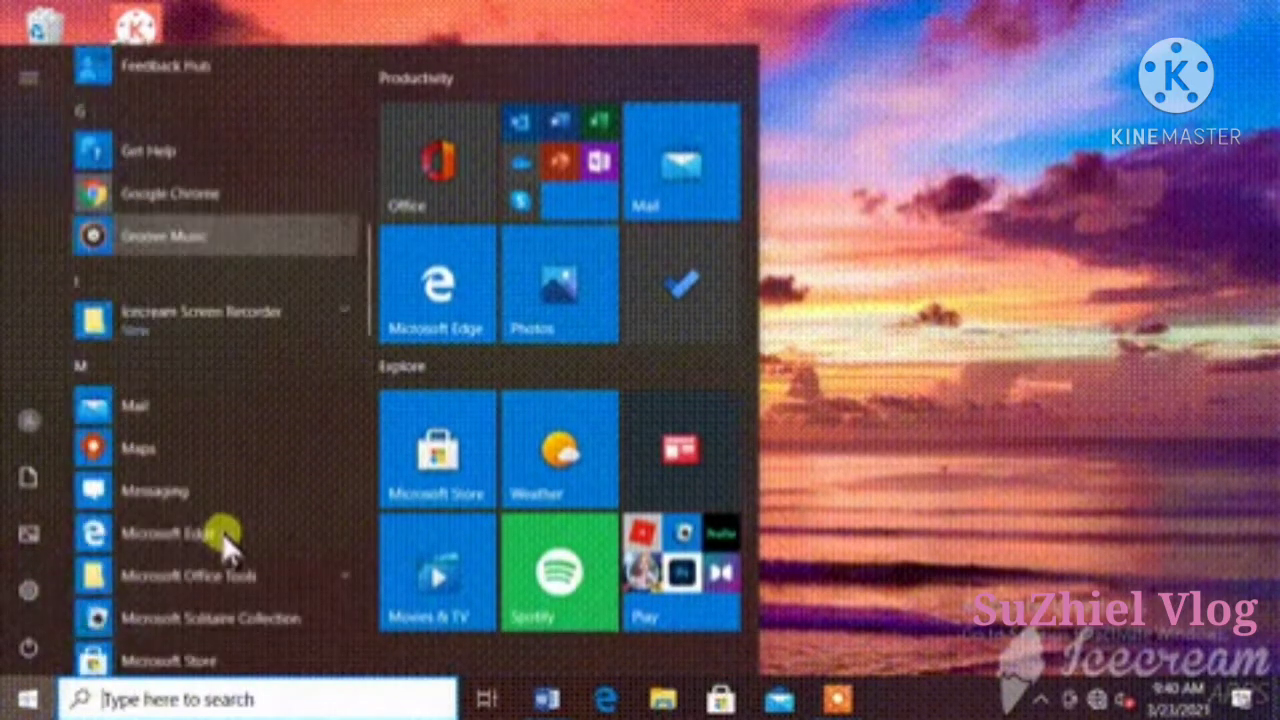
{"action": "scroll", "scroll_direction": "down", "scroll_amount": 3}
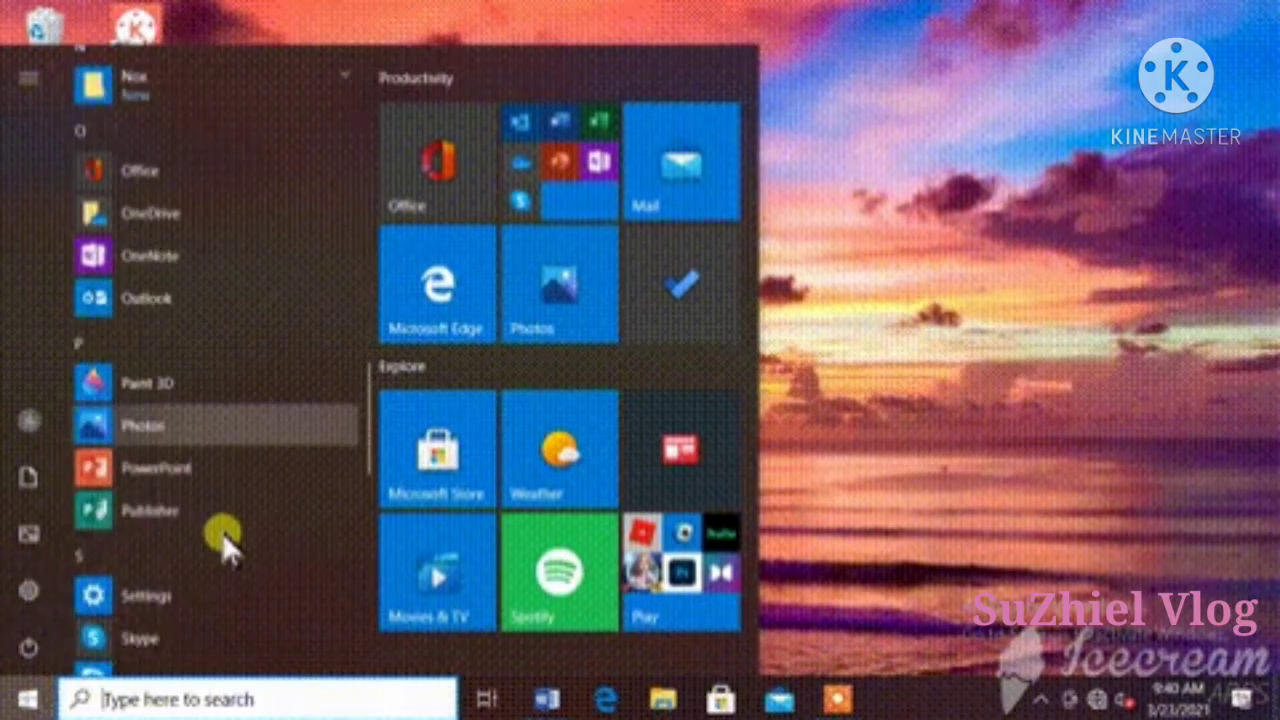
{"action": "scroll", "scroll_direction": "down", "scroll_amount": 3}
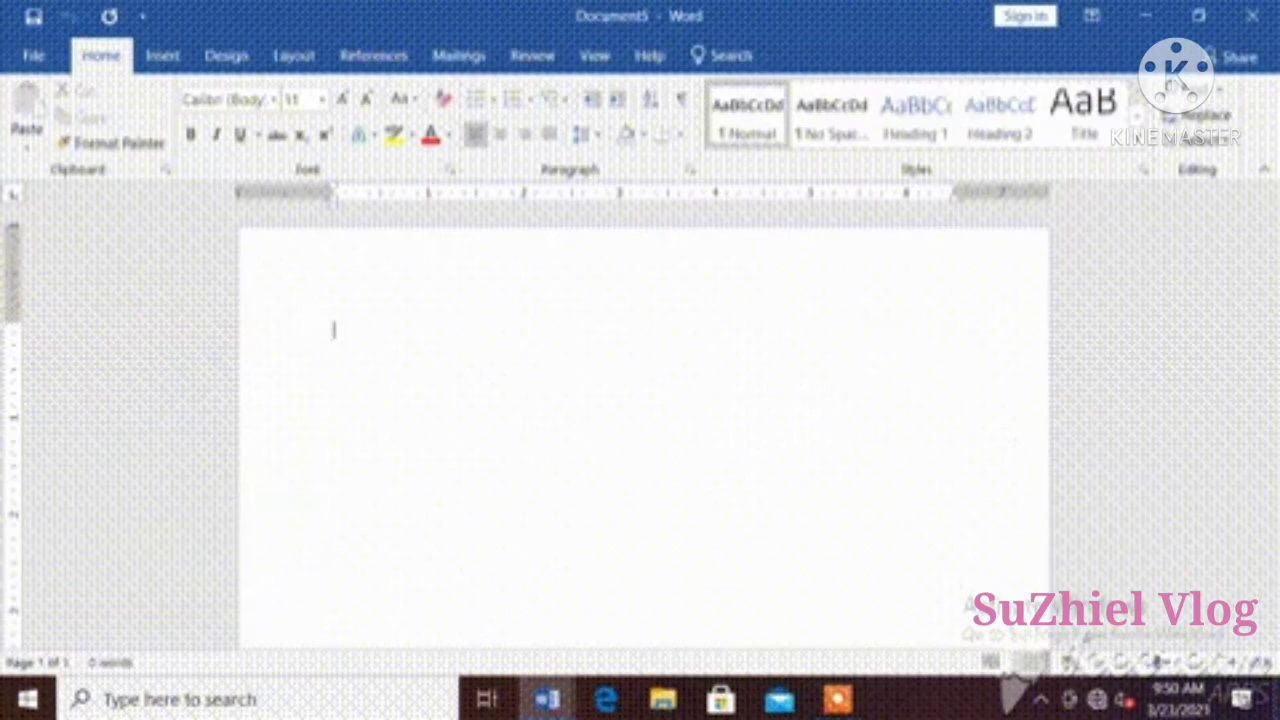
Step: Enter the title GERUNDS VERSUS PRESENT PARTICIPLES at the top of the blank document
{"action": "type", "text": "GERUND"}
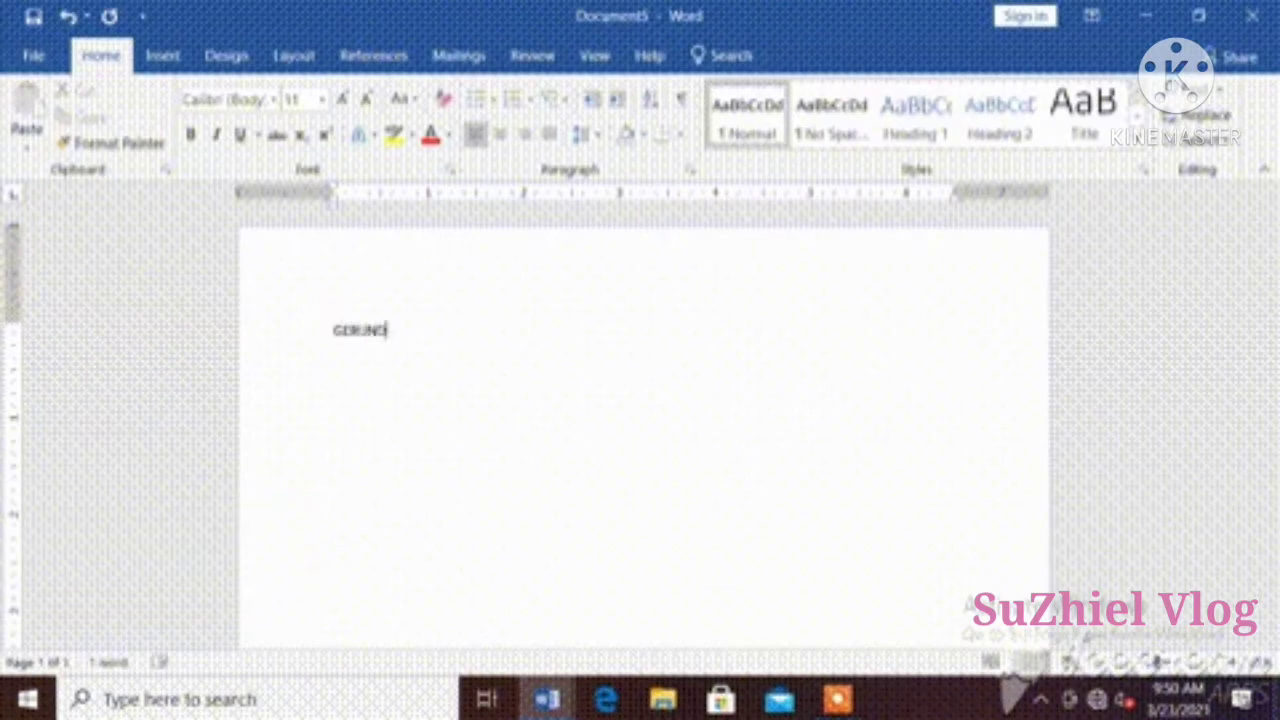
{"action": "type", "text": "VERSUS"}
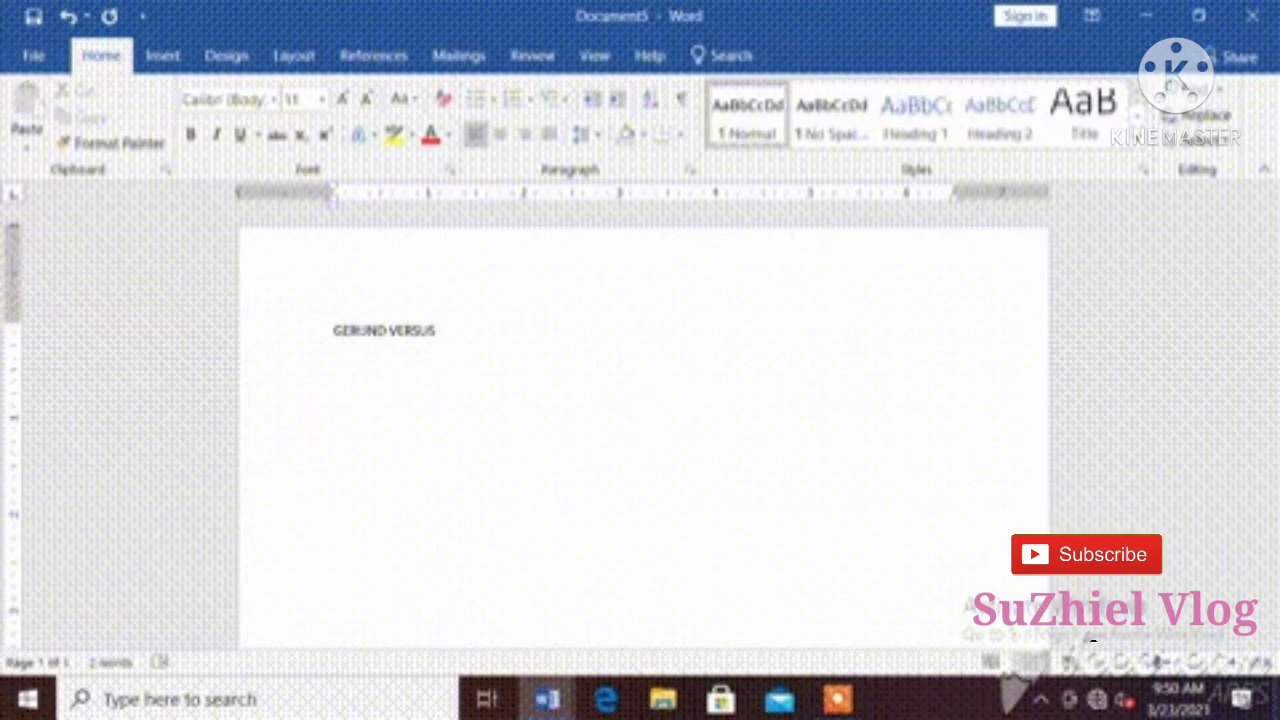
{"action": "type", "text": "PRESENT"}
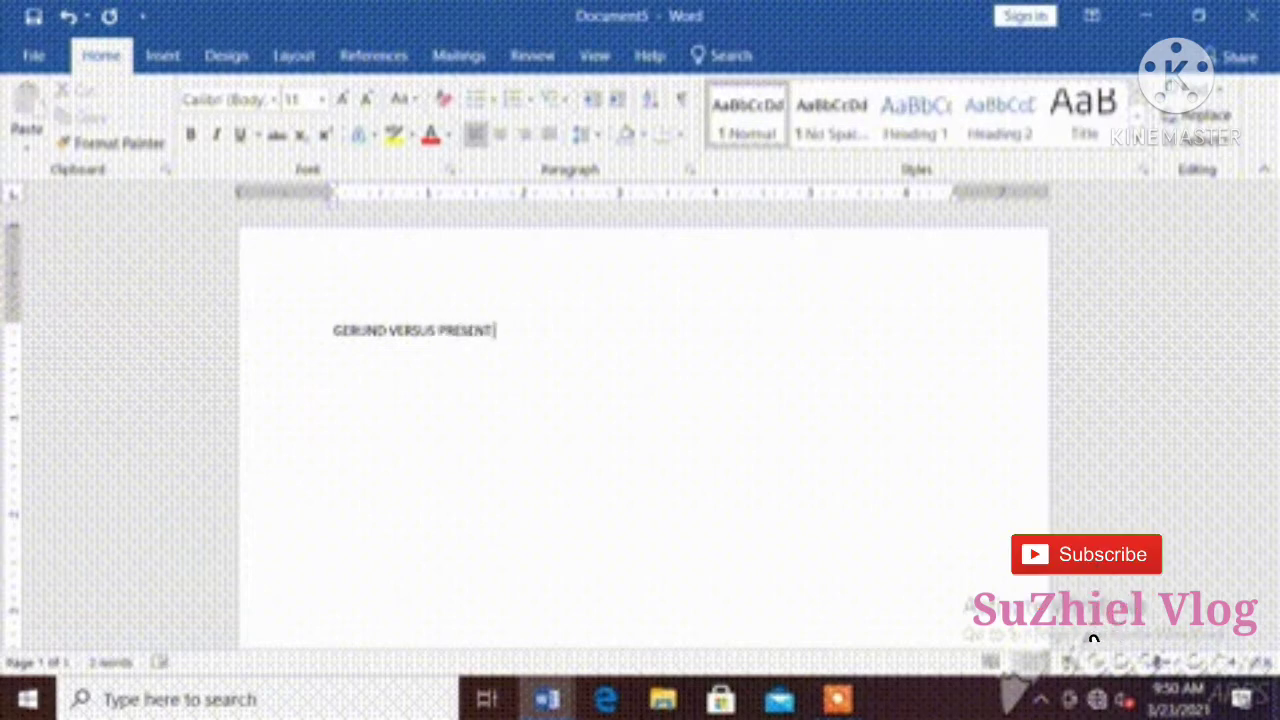
{"action": "type", "text": "PARTICIPLES"}
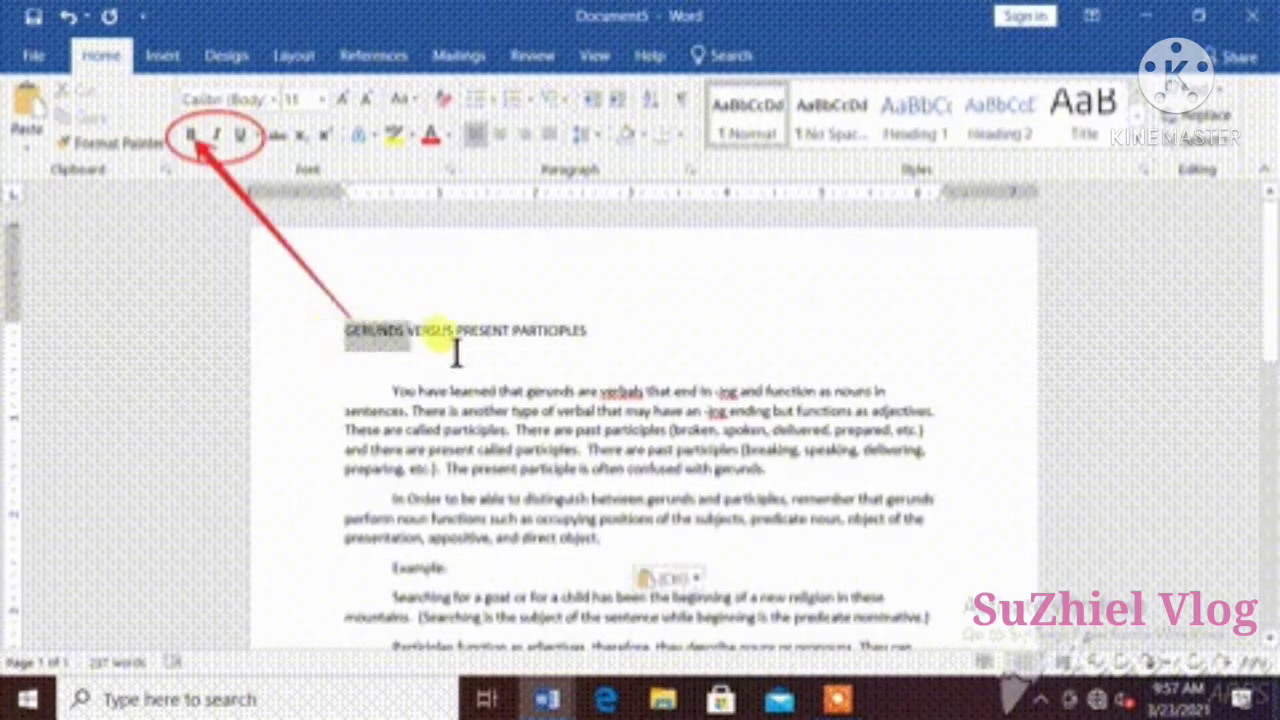
Step: Make the title bold and italicize Example and the participle example lists
{"action": "left_click", "coordinate": [190, 136]}
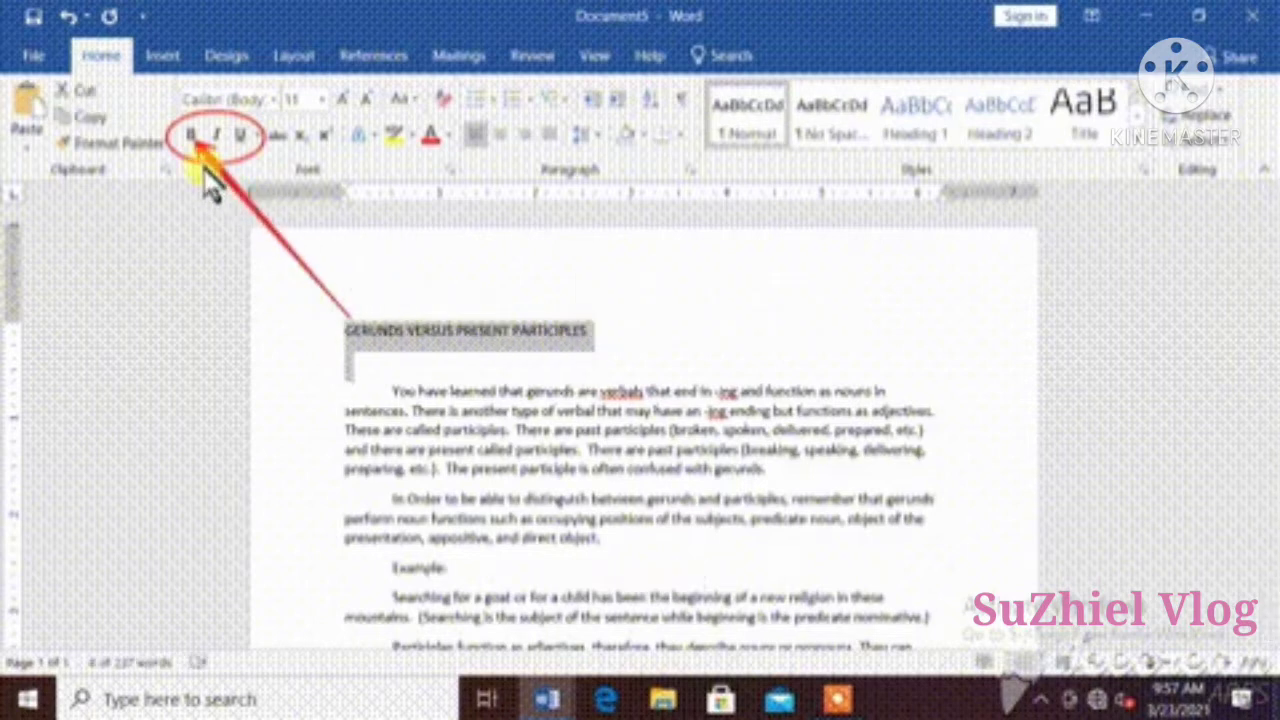
{"action": "left_click", "coordinate": [192, 136]}
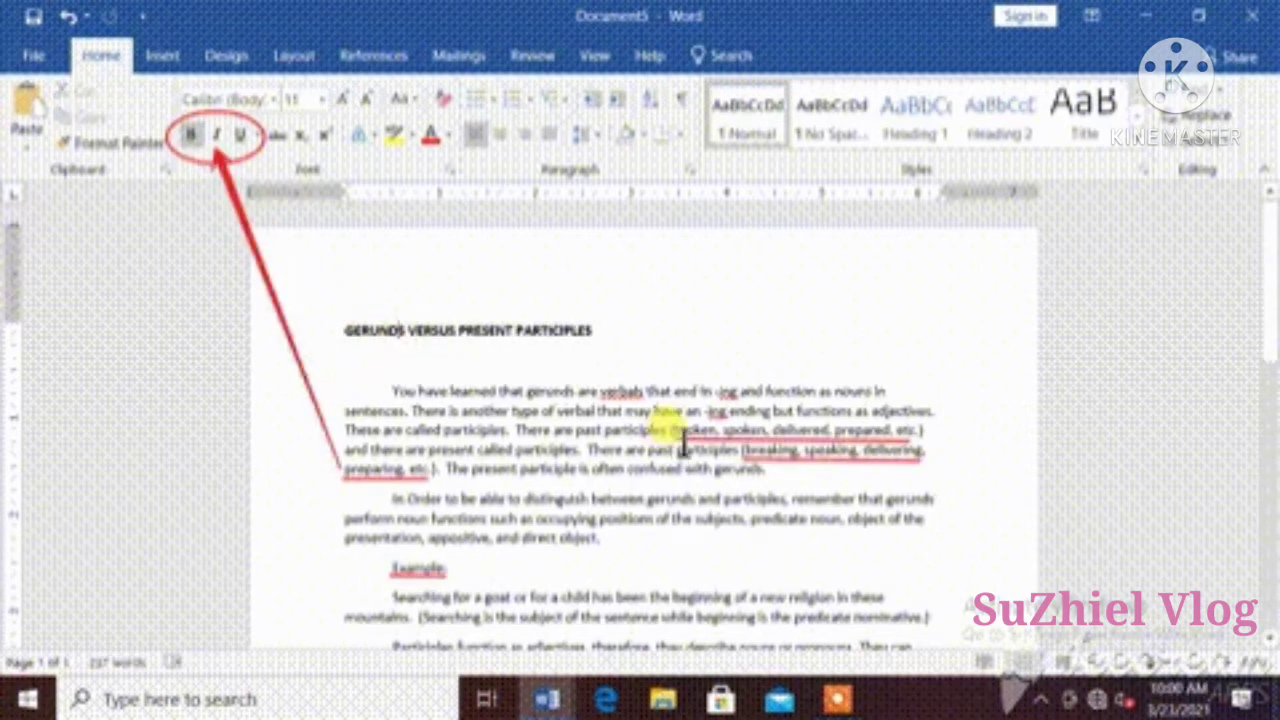
{"action": "left_click_drag", "start_coordinate": [670, 430], "coordinate": [740, 470]}
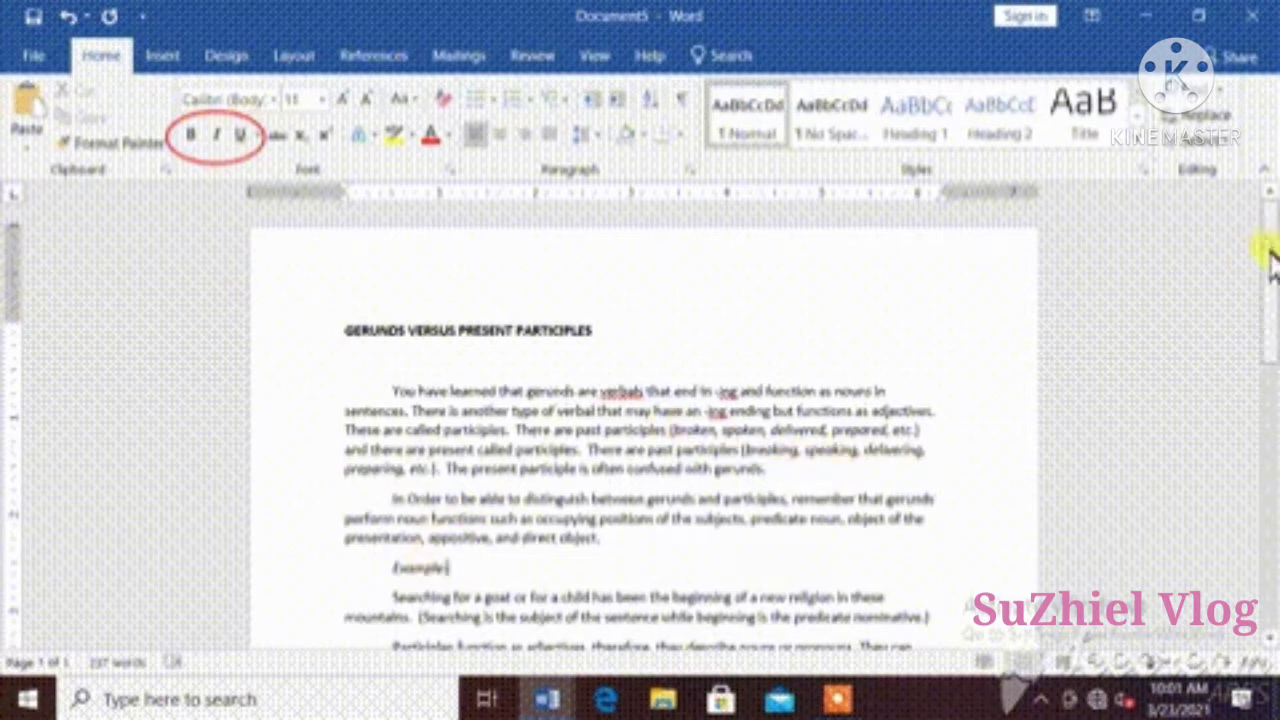
Step: Underline the gerunds and participles in the example sentences lower on the page
{"action": "scroll", "scroll_direction": "down", "scroll_amount": 3}
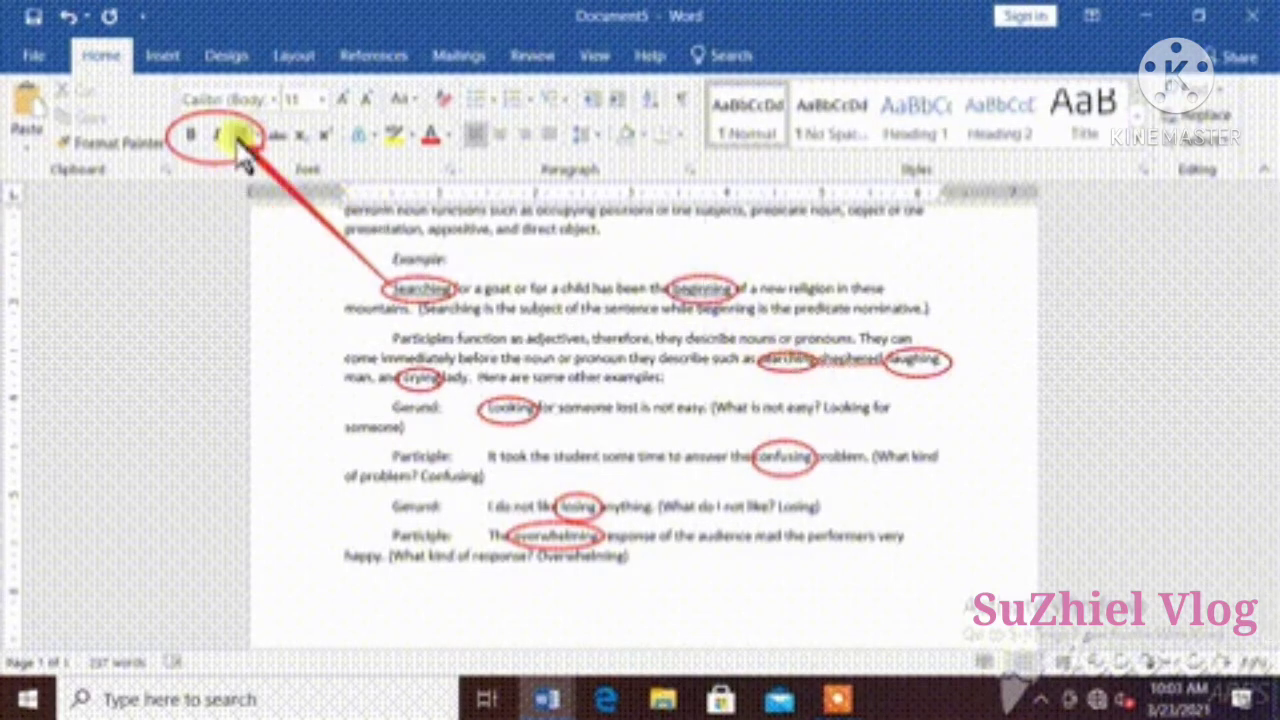
{"action": "mouse_move", "coordinate": [280, 168]}
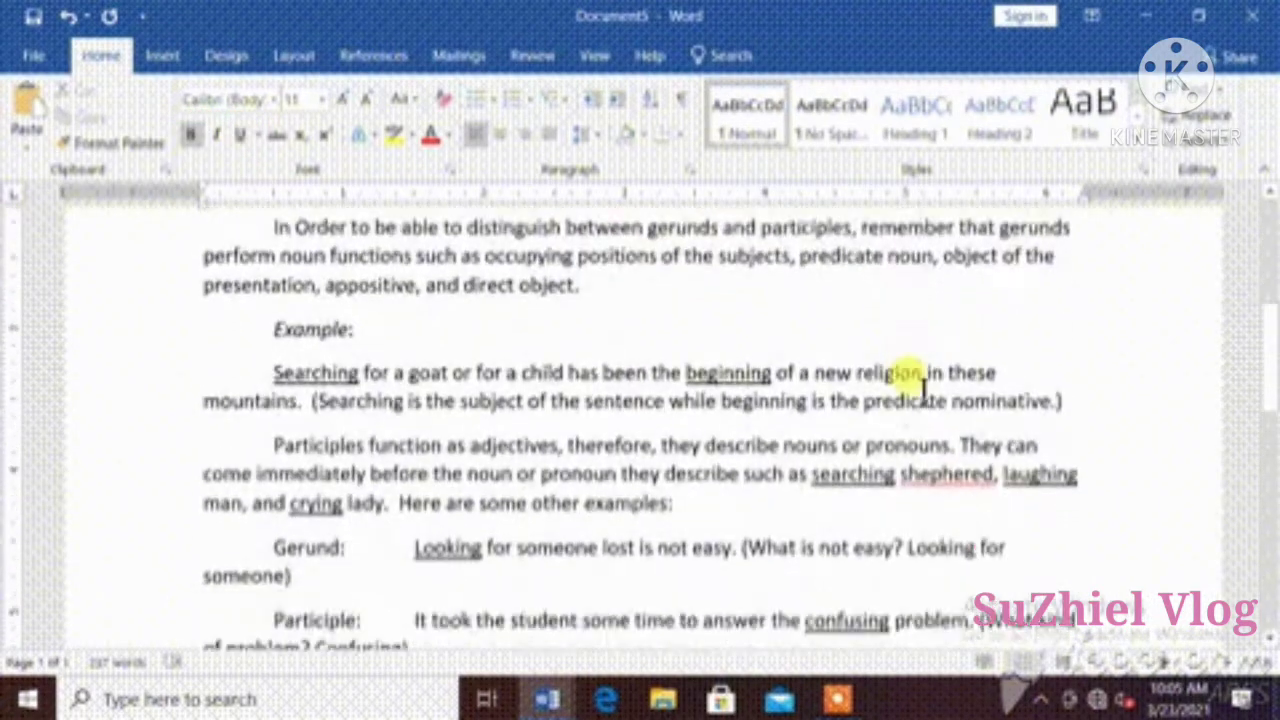
{"action": "scroll", "scroll_direction": "down", "scroll_amount": 3}
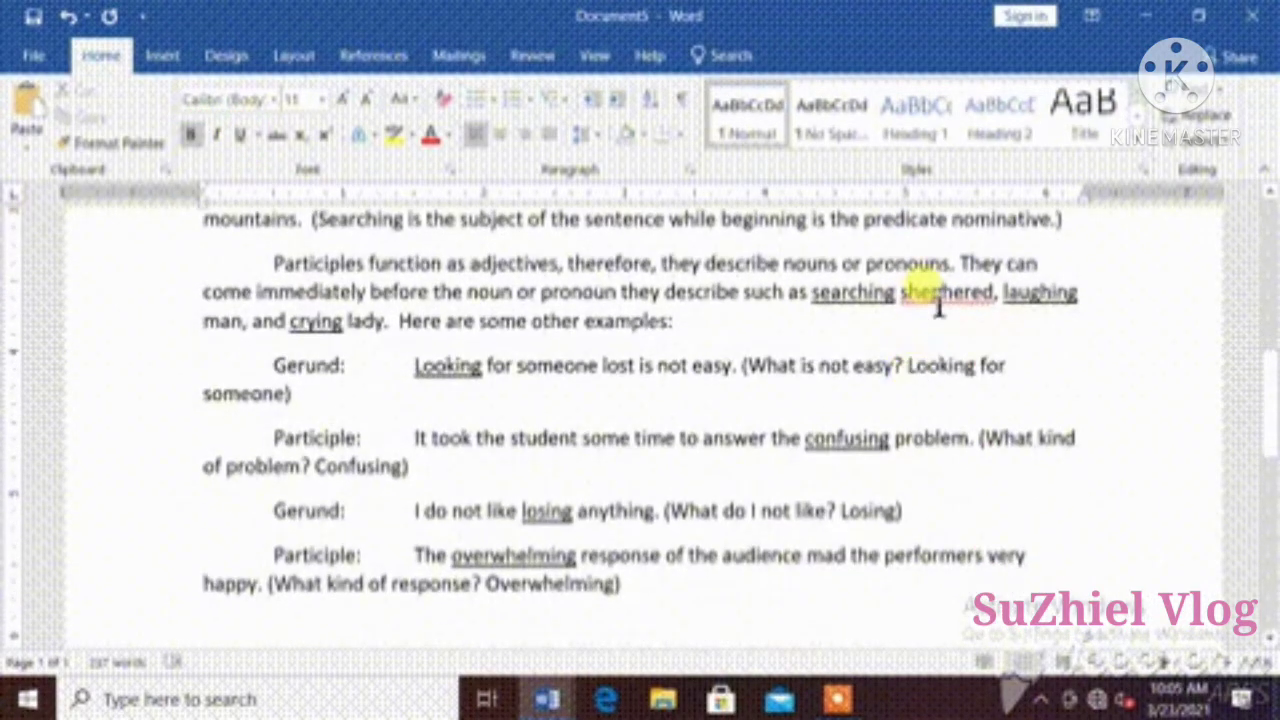
{"action": "right_click", "coordinate": [944, 292]}
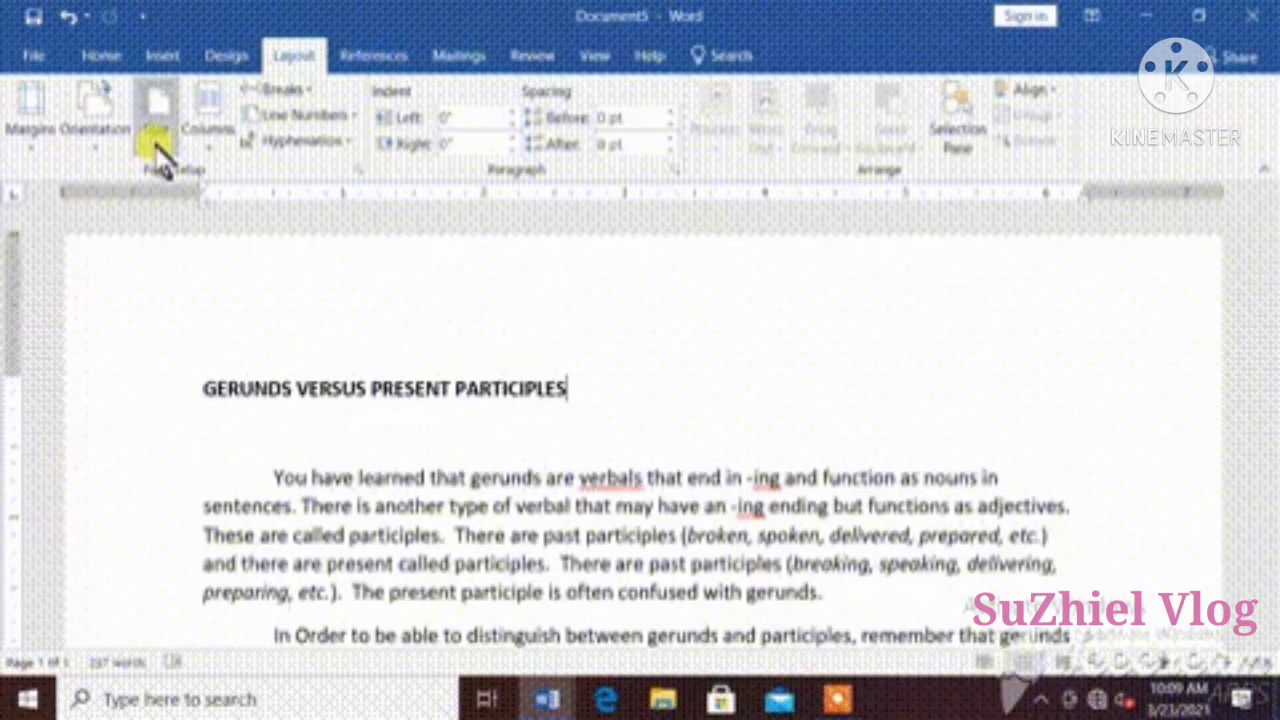
Step: Choose A4 as the paper size from the Layout sizes and the Page Setup Paper settings
{"action": "left_click", "coordinate": [160, 114]}
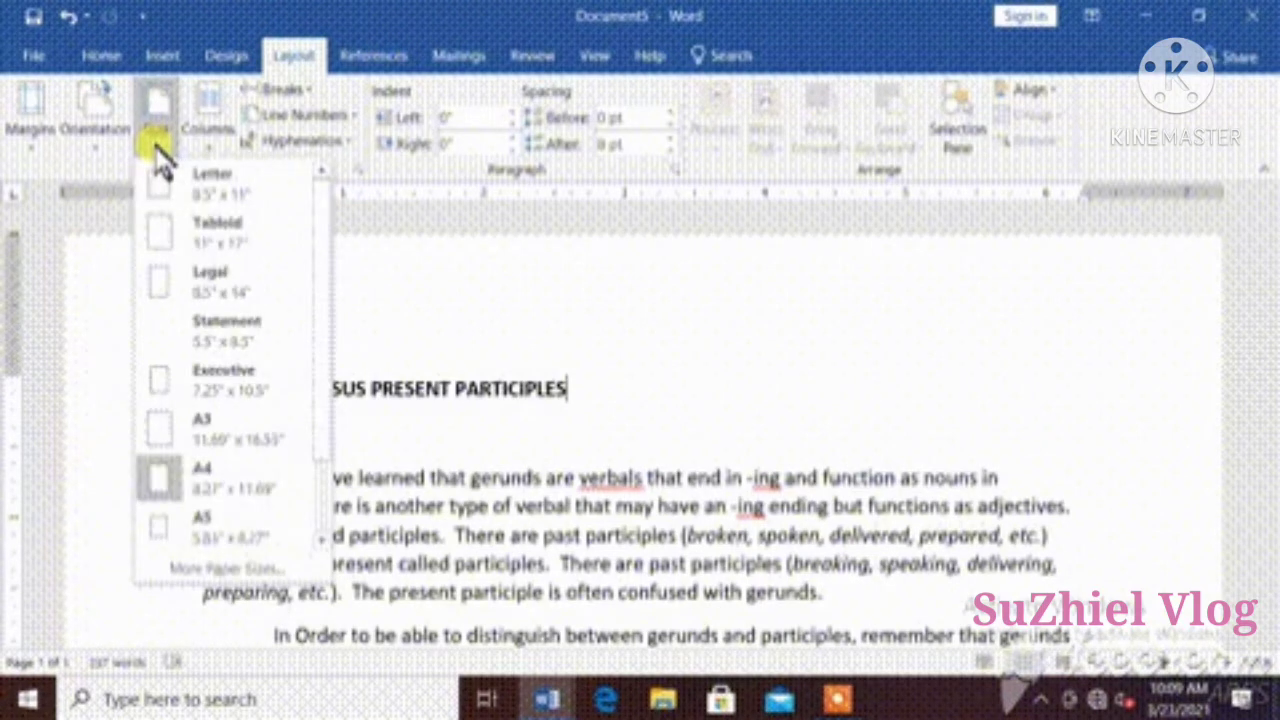
{"action": "mouse_move", "coordinate": [250, 330]}
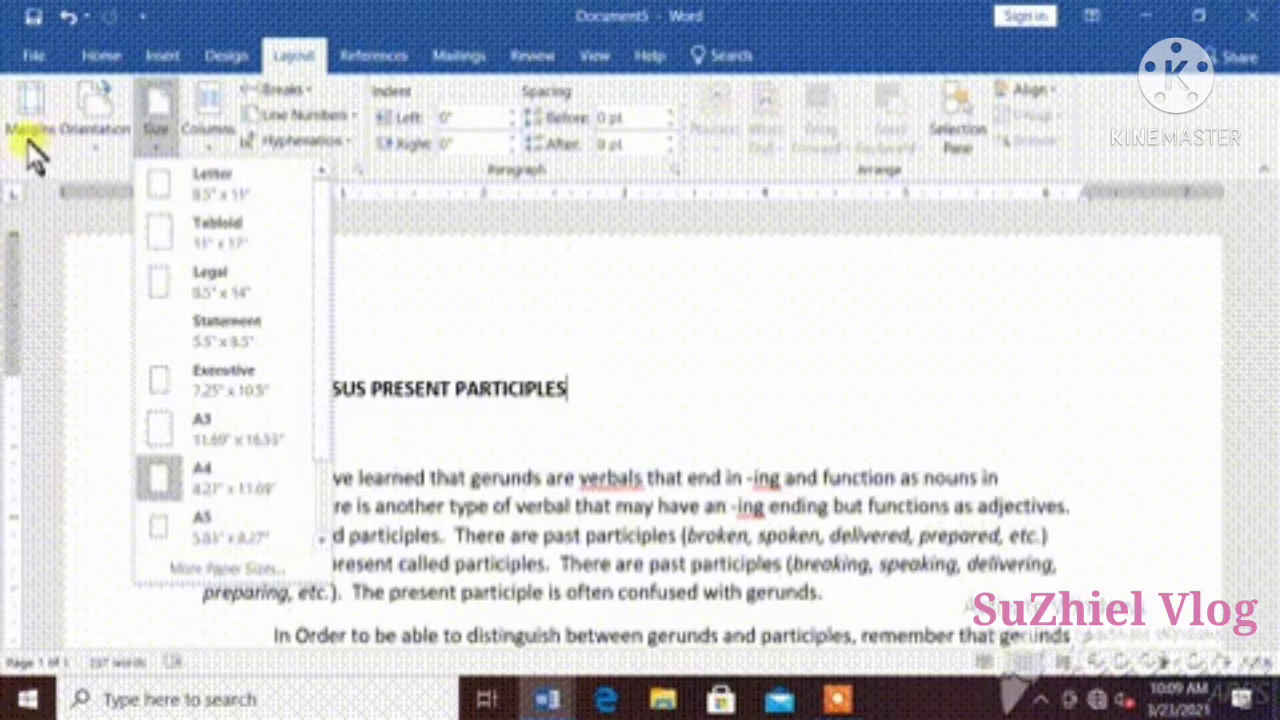
{"action": "left_click", "coordinate": [30, 110]}
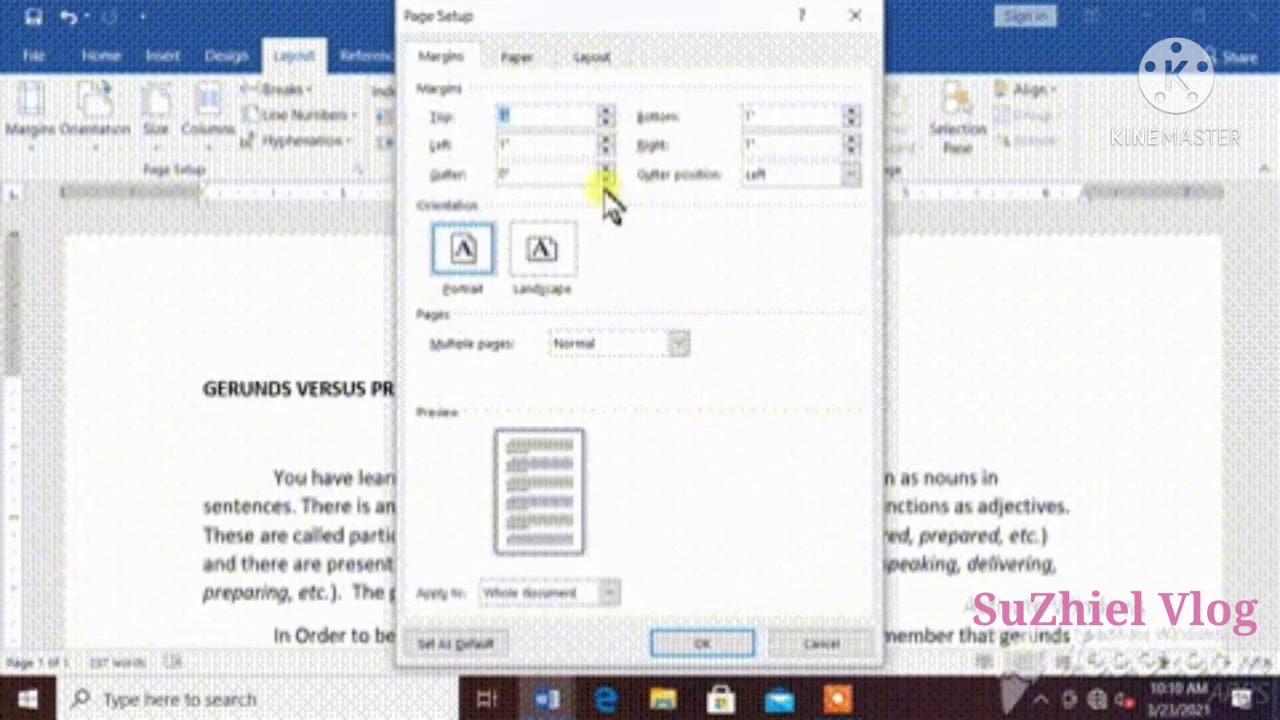
{"action": "left_click", "coordinate": [516, 56]}
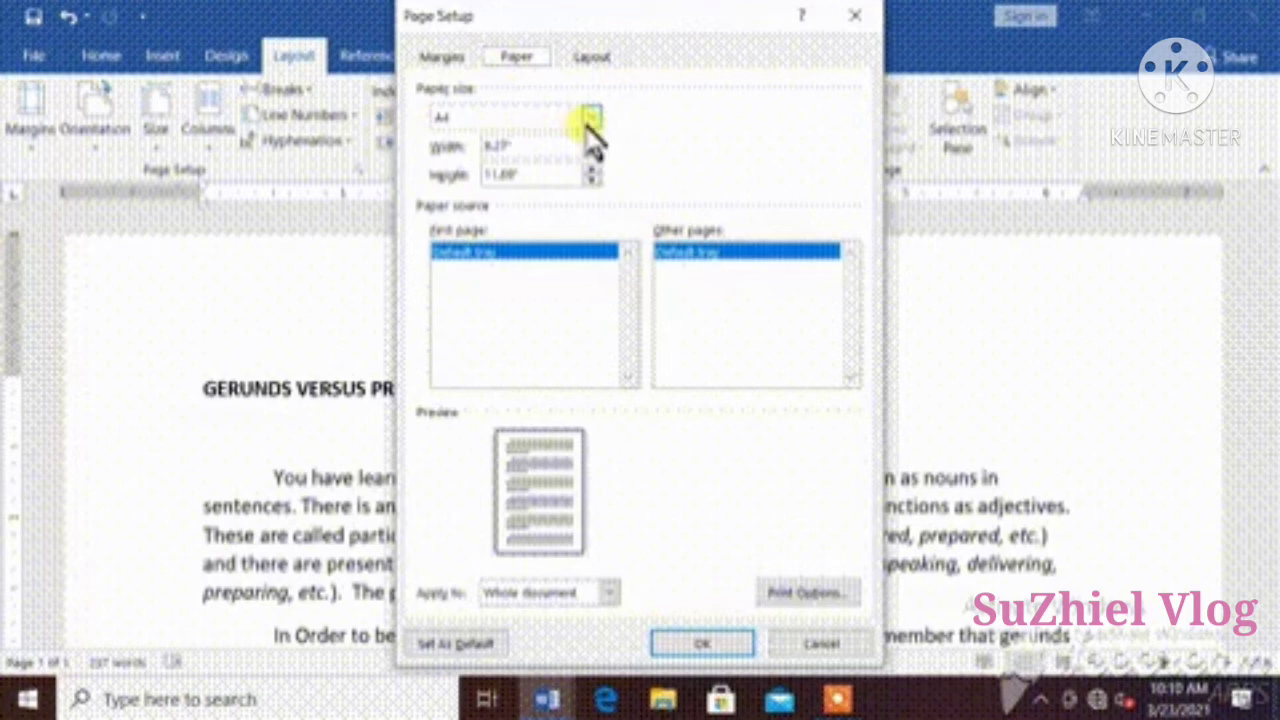
{"action": "left_click", "coordinate": [590, 116]}
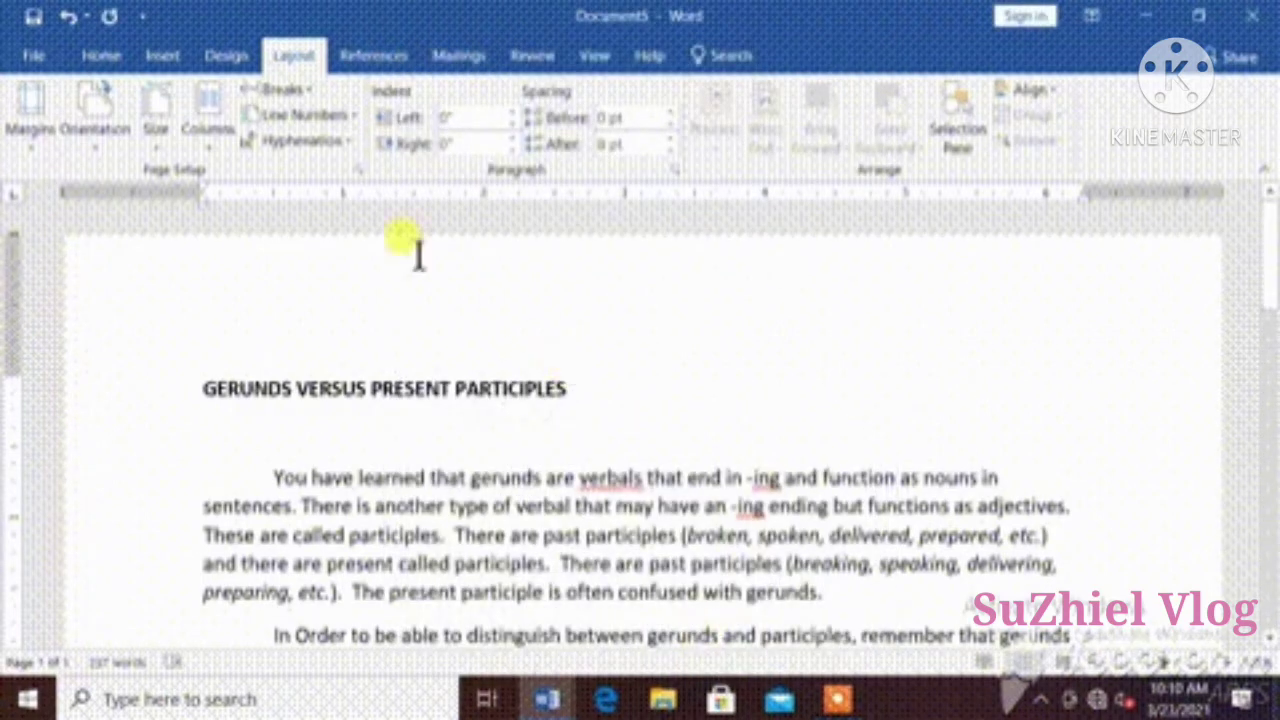
Step: Set custom margins: 1.5-inch left, 1-inch top, bottom and right for the whole document
{"action": "left_click", "coordinate": [30, 110]}
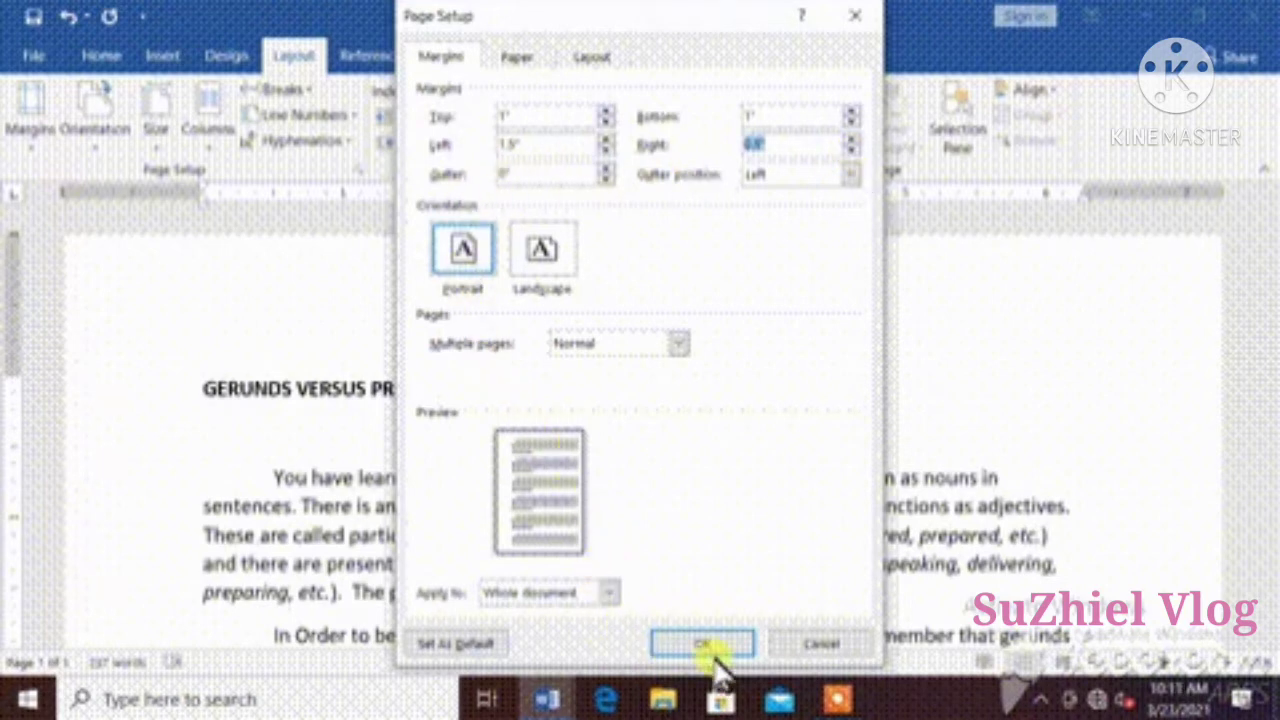
{"action": "mouse_move", "coordinate": [580, 490]}
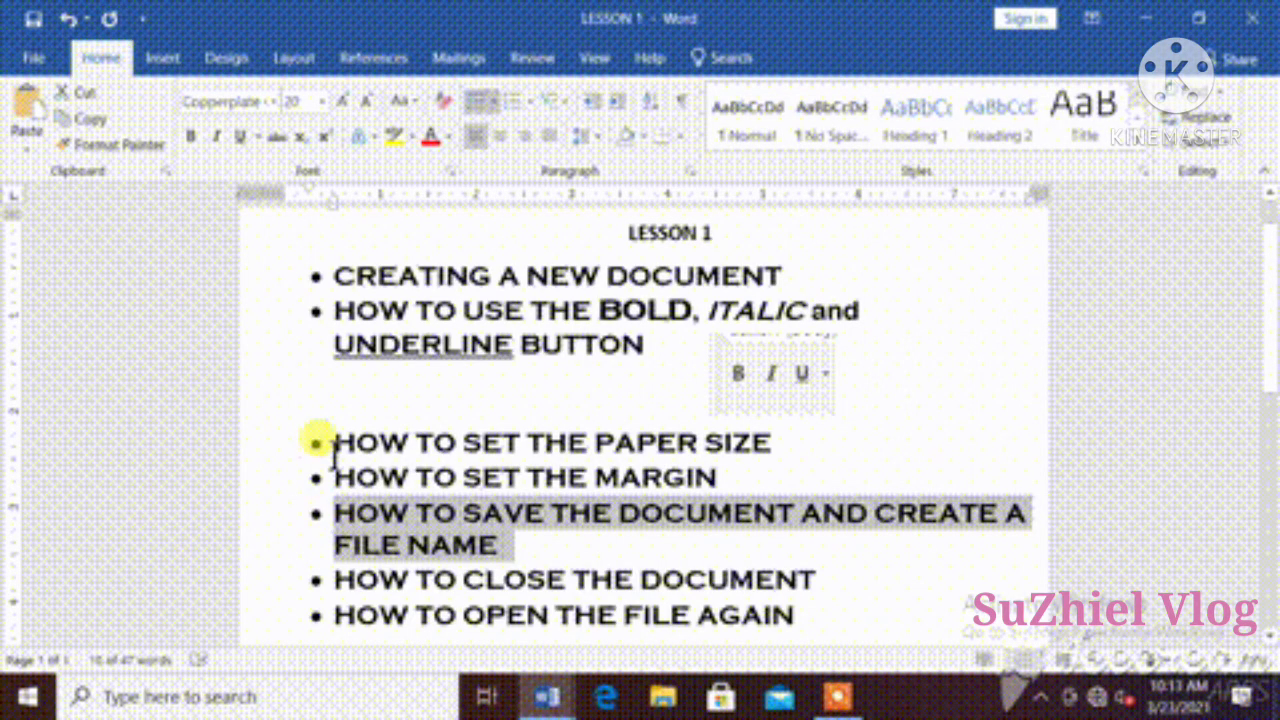
Step: Save the document as GERUNDS VERSUS PRESENT PARTICIPLES from the File menu
{"action": "left_click", "coordinate": [32, 56]}
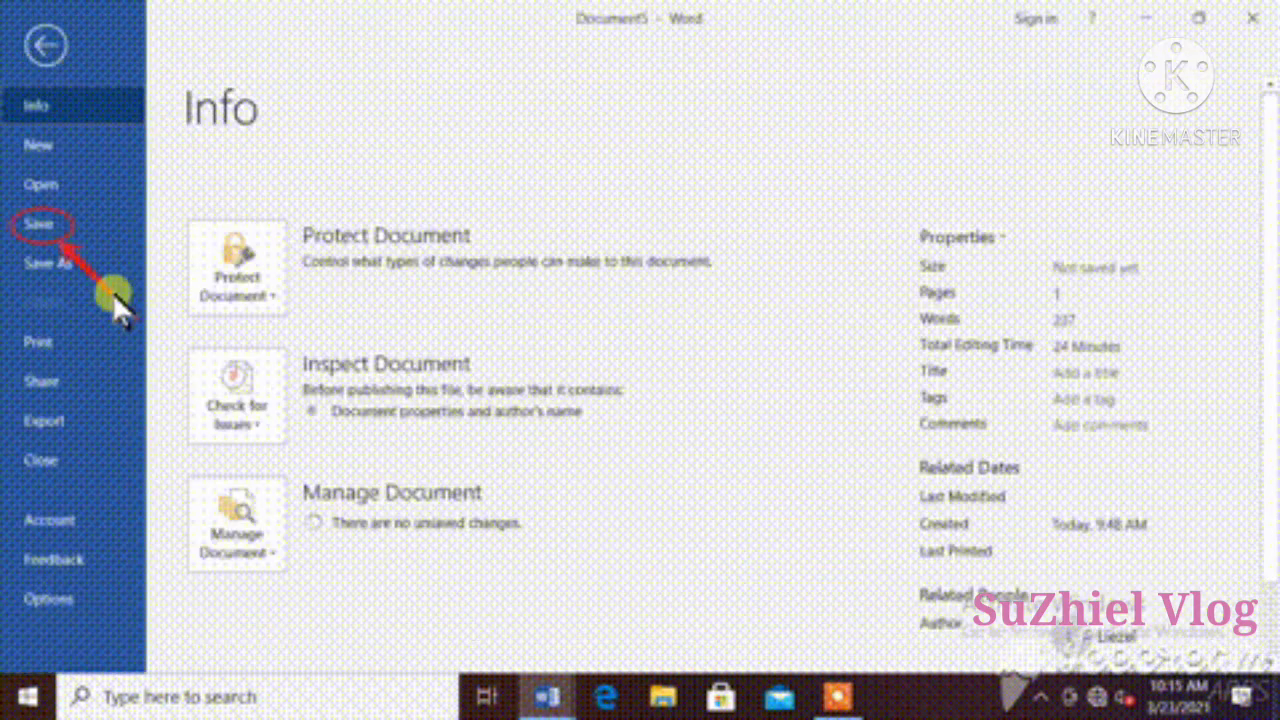
{"action": "mouse_move", "coordinate": [140, 320]}
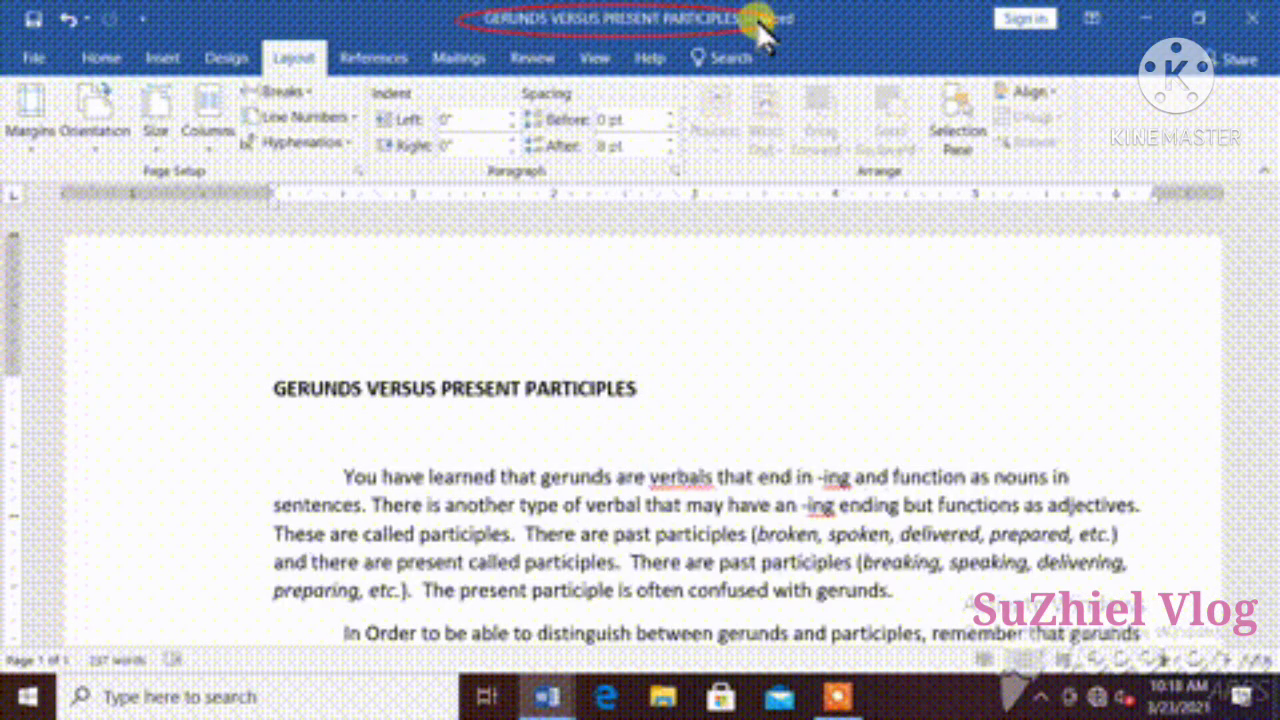
{"action": "mouse_move", "coordinate": [624, 390]}
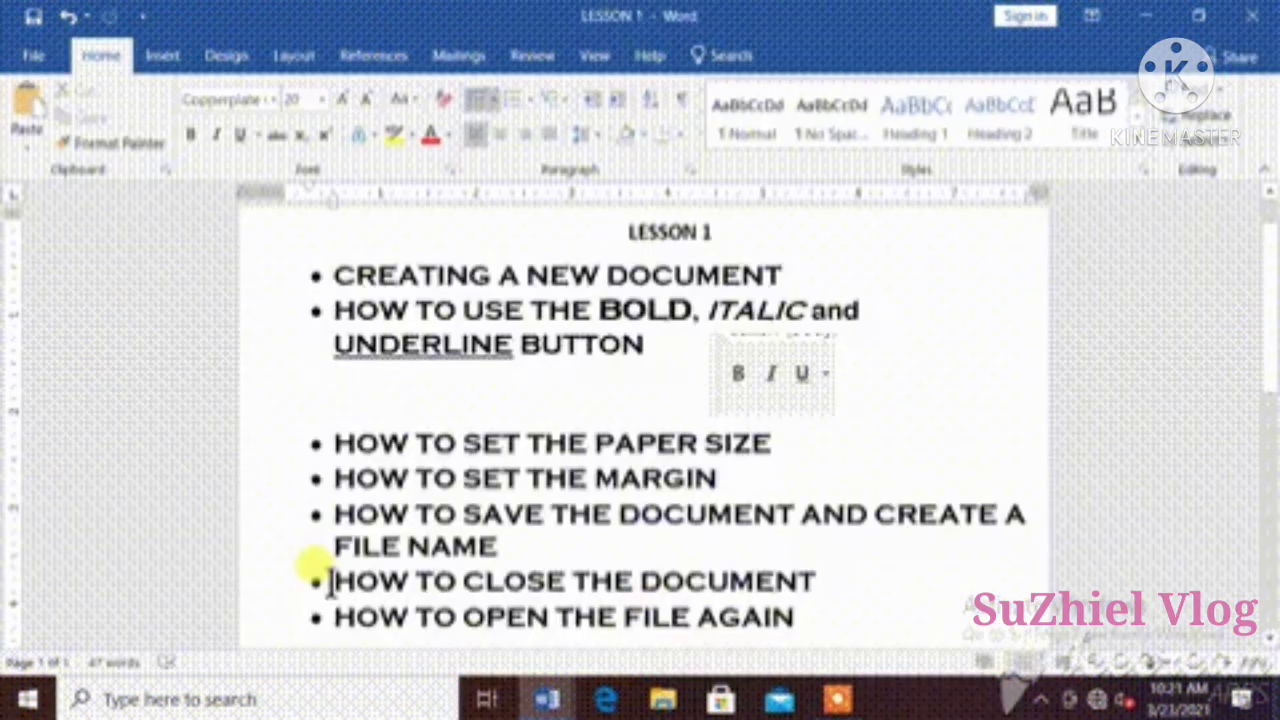
Step: Close the GERUNDS VERSUS PRESENT PARTICIPLES document, leaving Word open empty
{"action": "left_click_drag", "start_coordinate": [334, 580], "coordinate": [810, 616]}
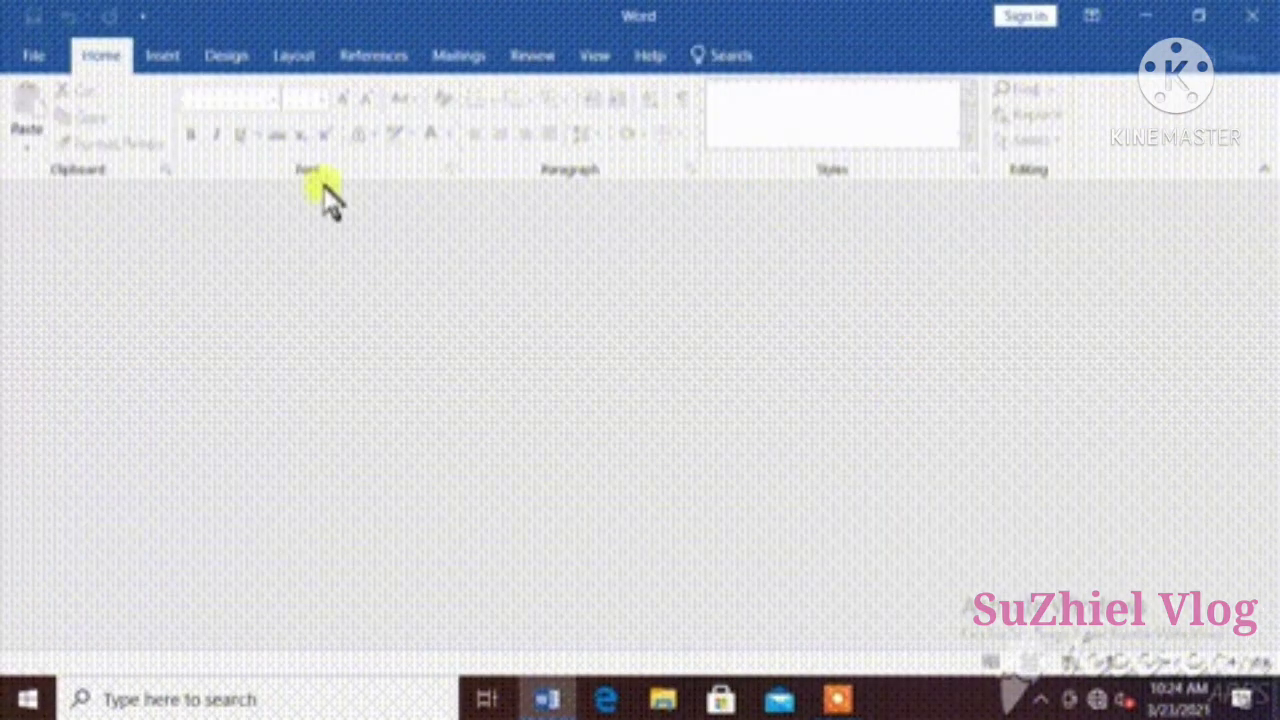
{"action": "mouse_move", "coordinate": [876, 356]}
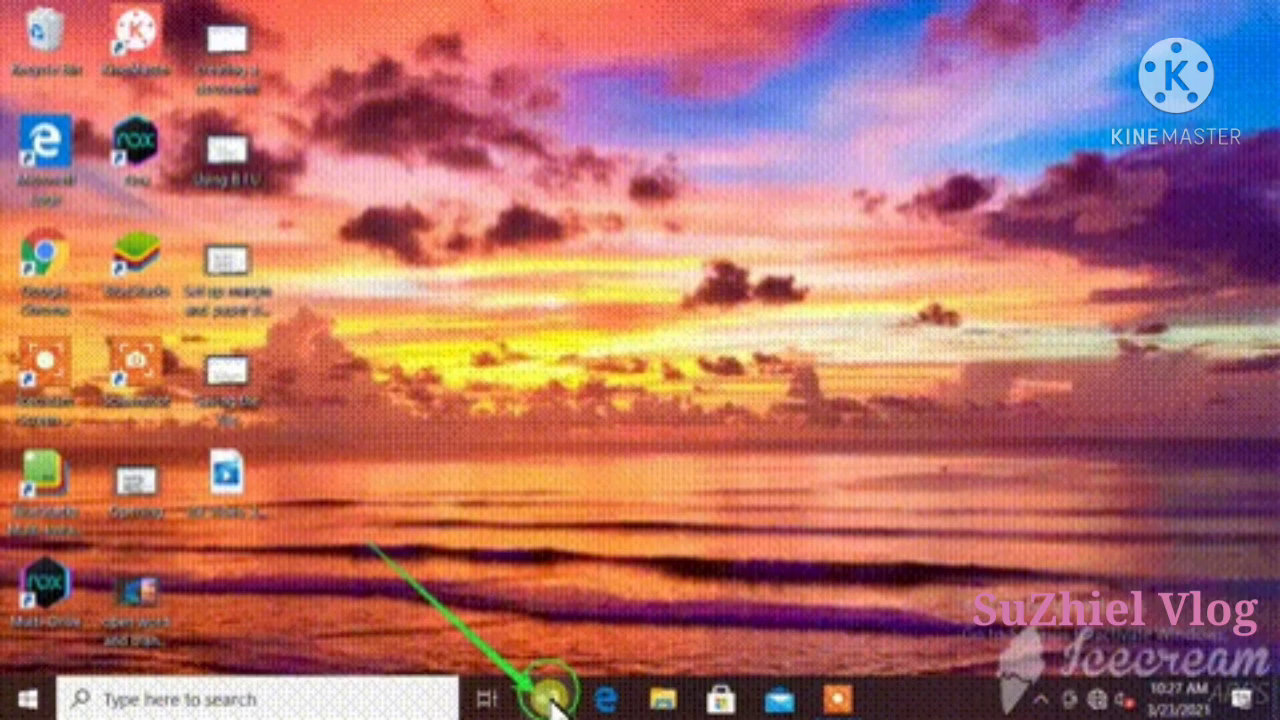
Step: Reopen the saved GERUNDS VERSUS PRESENT PARTICIPLES document in Word
{"action": "left_click", "coordinate": [544, 700]}
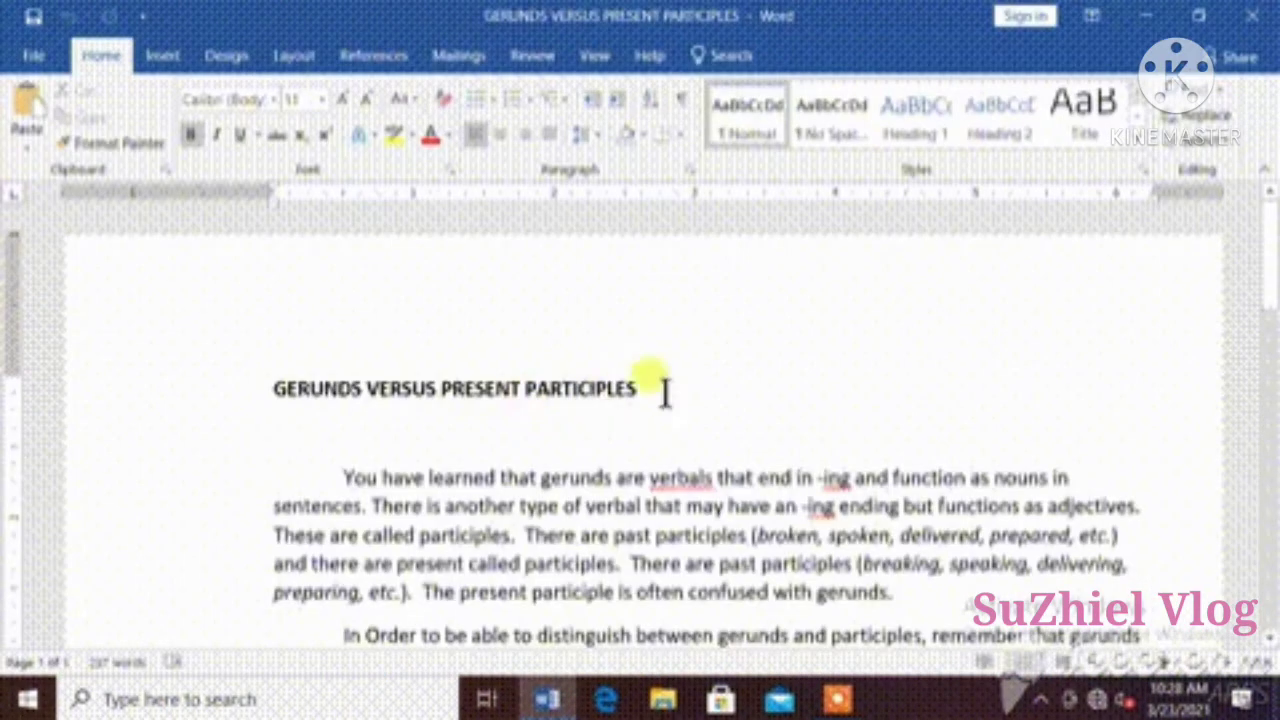